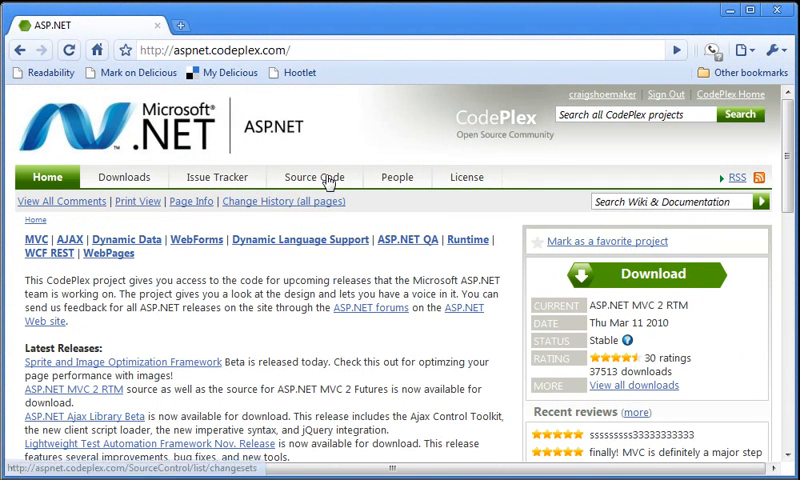
# - Reach the Sprite and Image Optimization Framework release via the Downloads tab
pyautogui.click(100, 362)
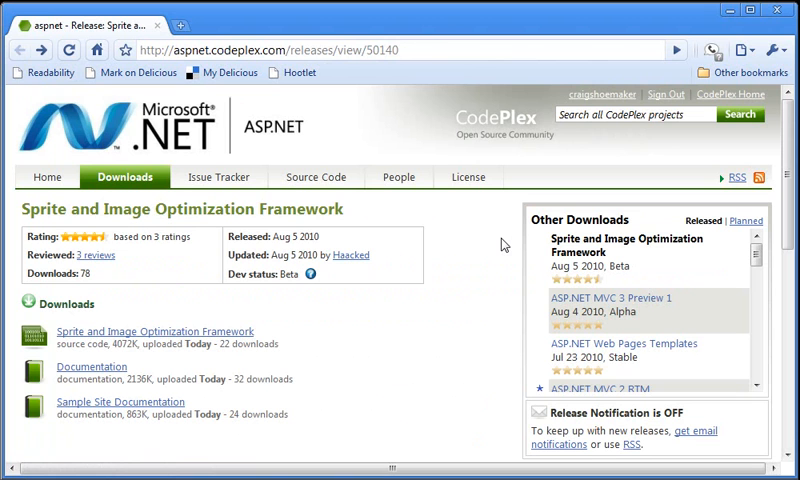
pyautogui.moveTo(726, 14)
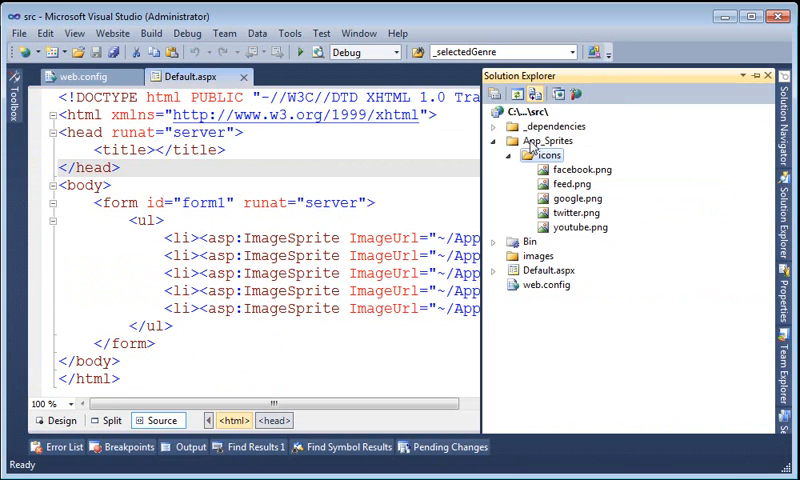
# - Expand _dependencies to show ImageOptimizationFramework.dll and ImageSprite.dll
pyautogui.click(510, 126)
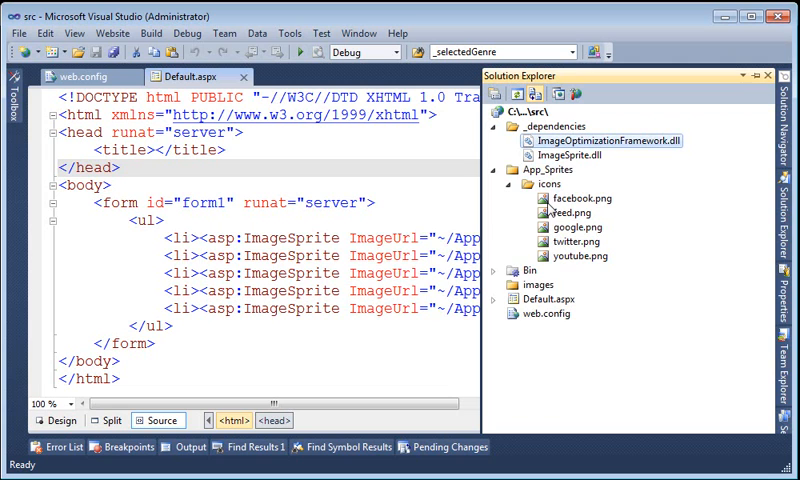
pyautogui.click(496, 270)
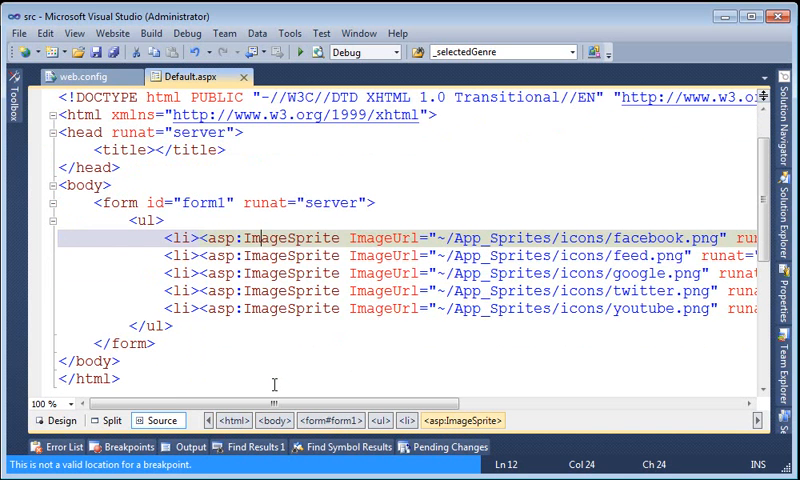
pyautogui.hscroll(3)
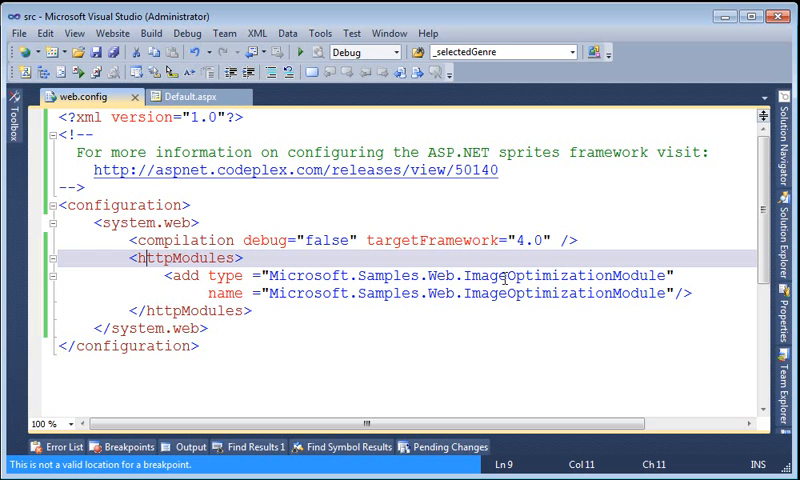
pyautogui.moveTo(296, 292)
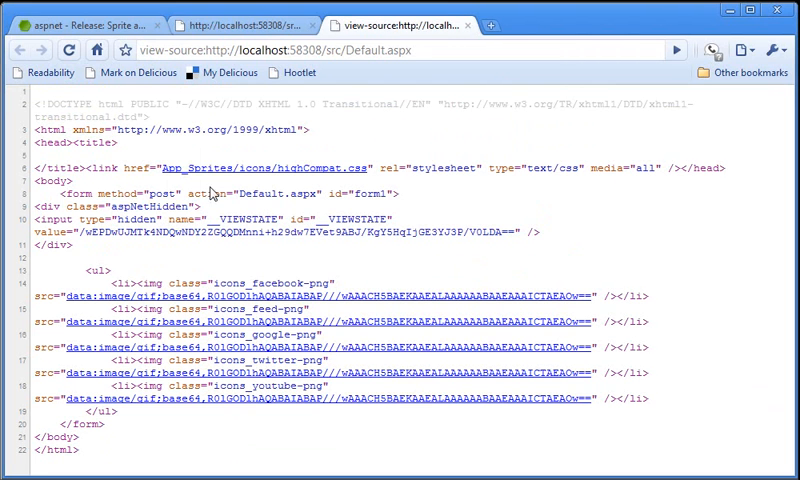
pyautogui.moveTo(286, 264)
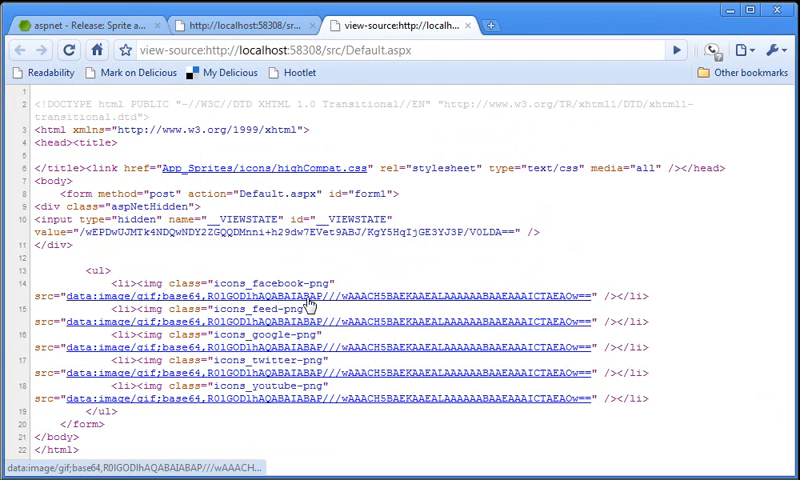
pyautogui.moveTo(388, 302)
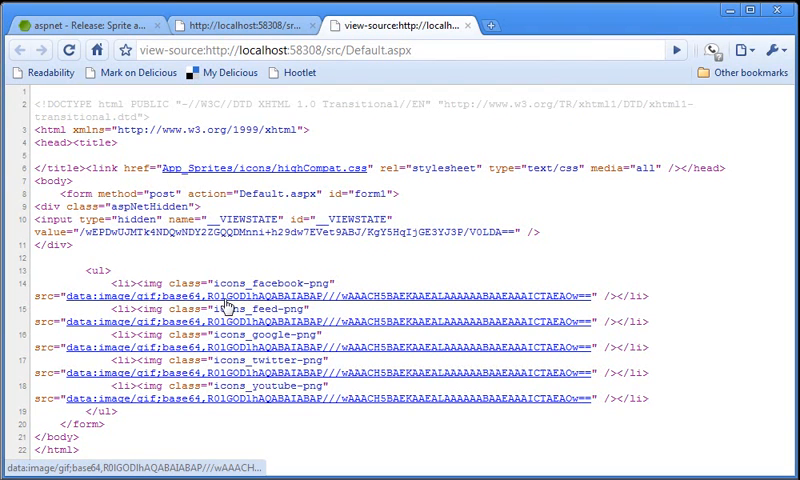
pyautogui.moveTo(258, 360)
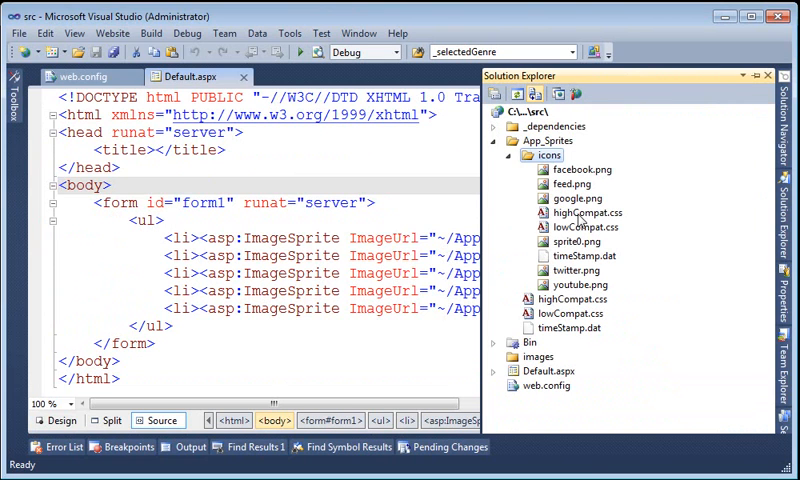
# - Review the generated lowCompat.css and timeStamp.dat, then view lowCompat.css in the editor
pyautogui.click(580, 228)
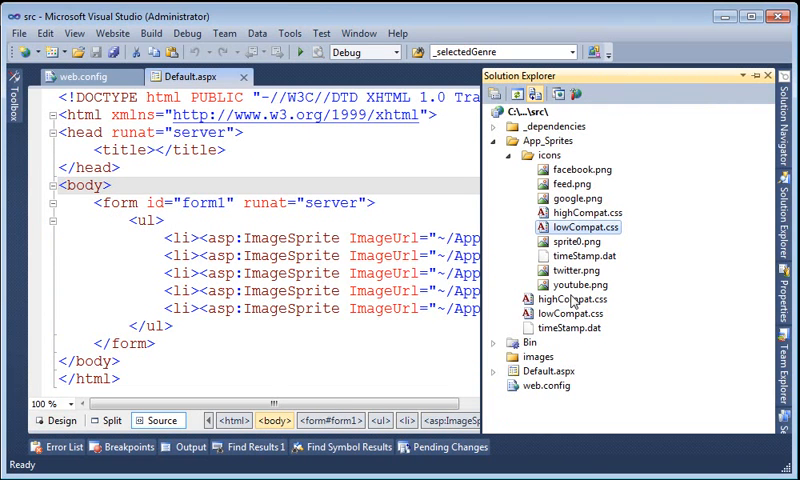
pyautogui.click(568, 256)
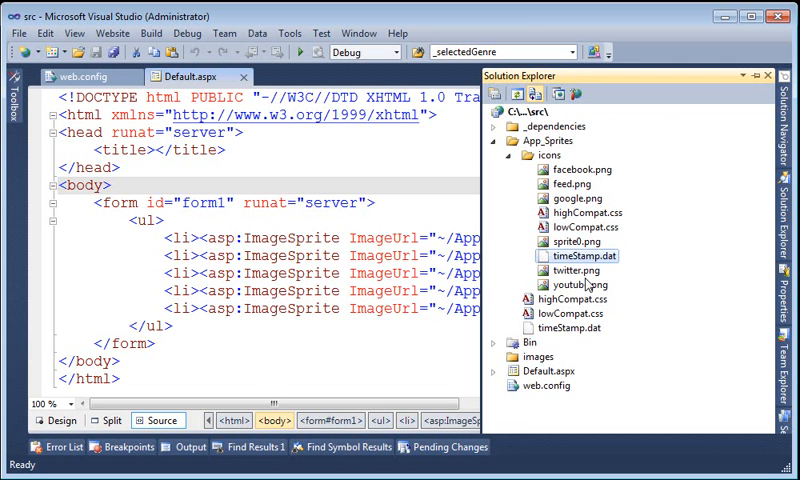
pyautogui.click(574, 240)
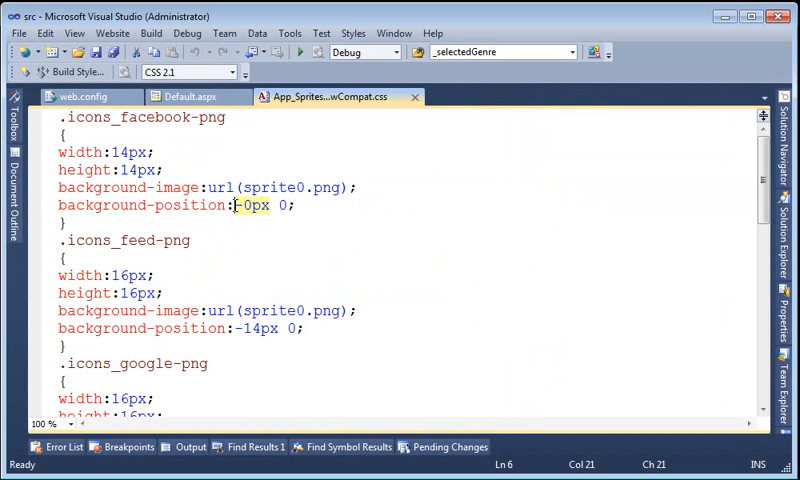
pyautogui.moveTo(236, 254)
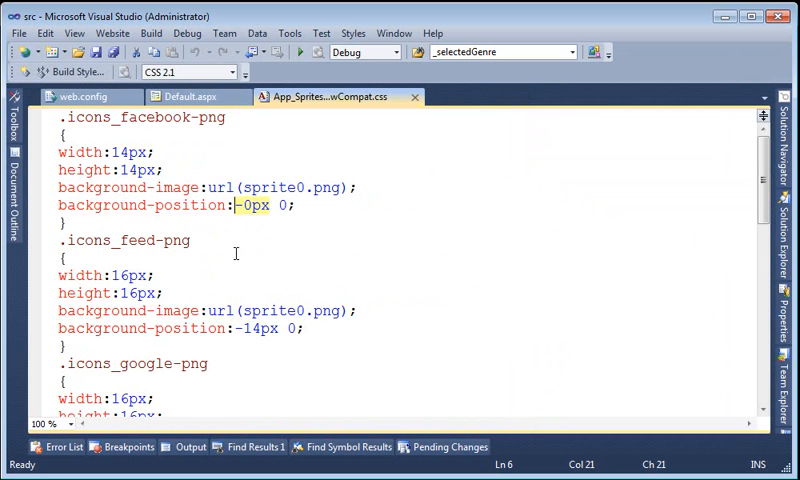
pyautogui.scroll(-3)
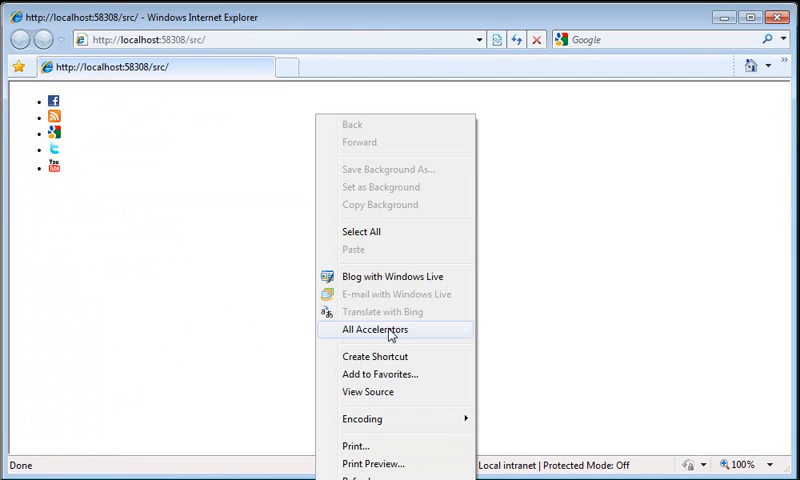
# - View the page's HTML source and highlight the icons_facebook-png sprite class
pyautogui.click(368, 392)
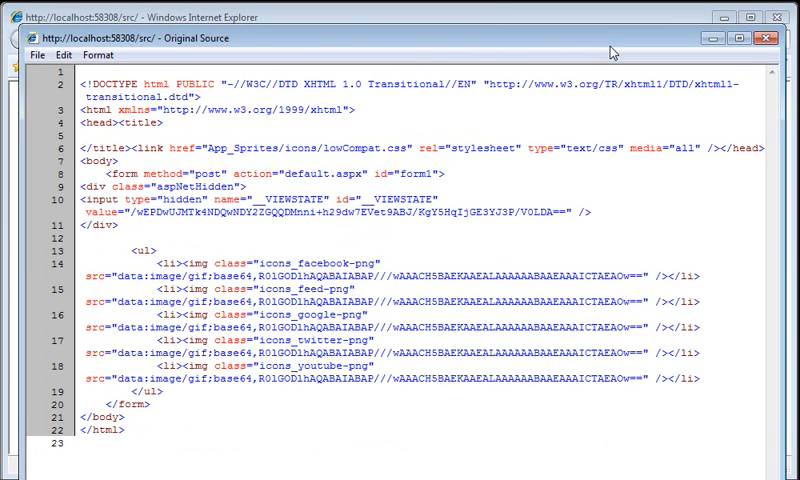
pyautogui.doubleClick(300, 264)
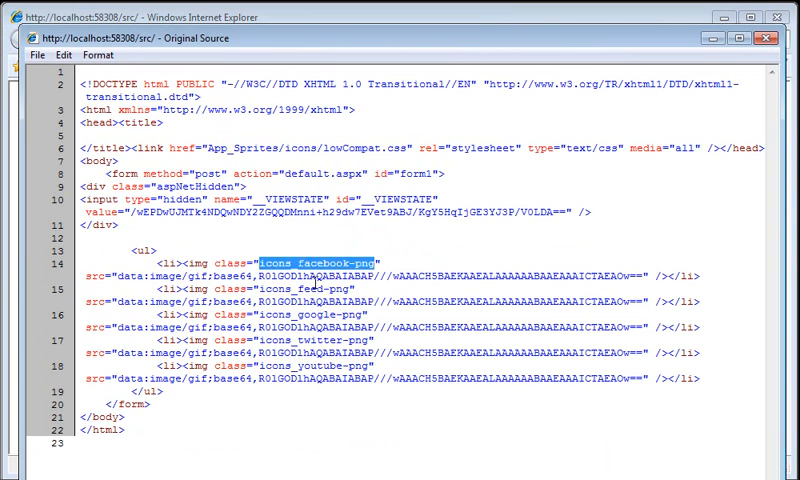